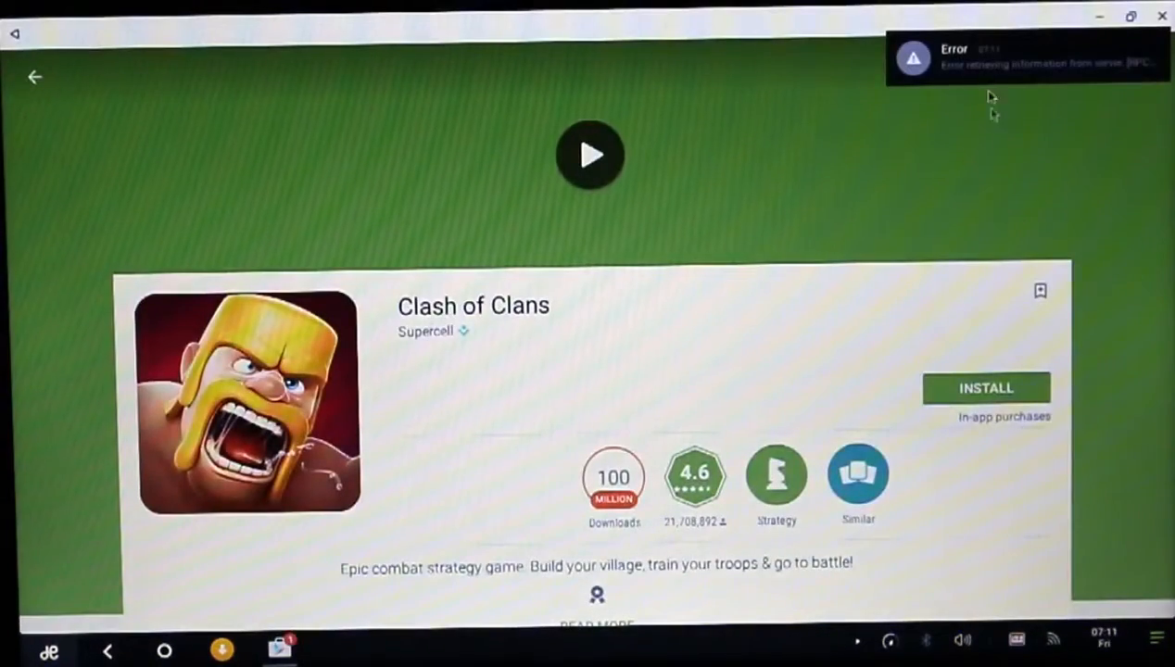
Dismiss the 'Error retrieving information from server' dialog on the Clash of Clans page.
{"action": "left_click", "coordinate": [1019, 58]}
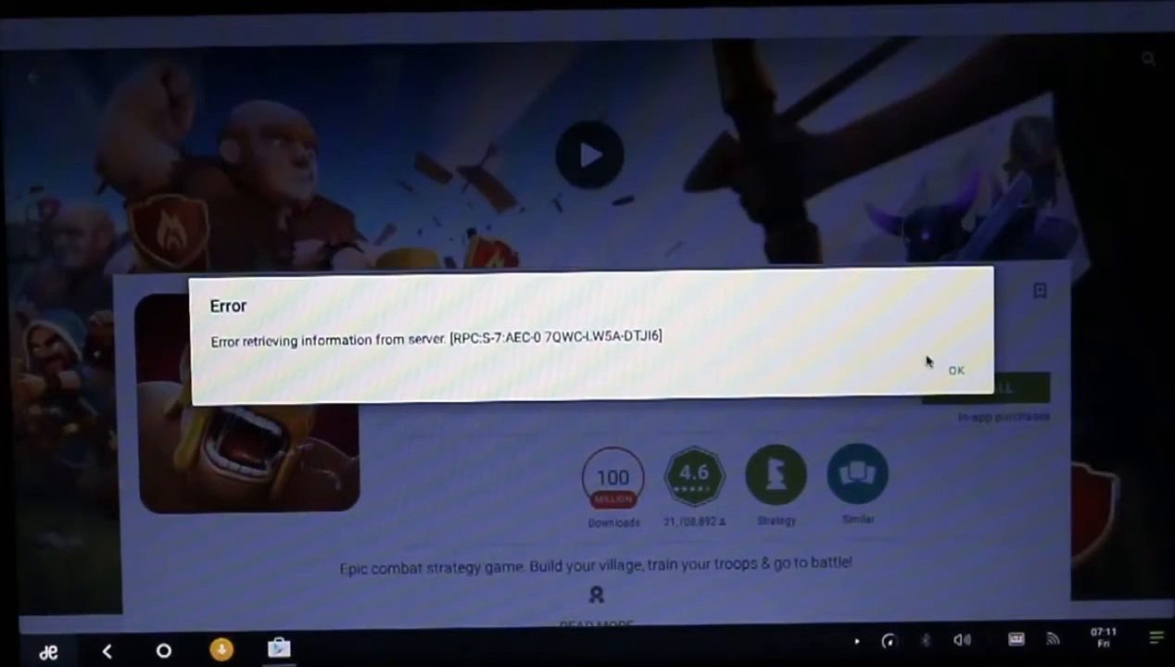
{"action": "left_click", "coordinate": [956, 371]}
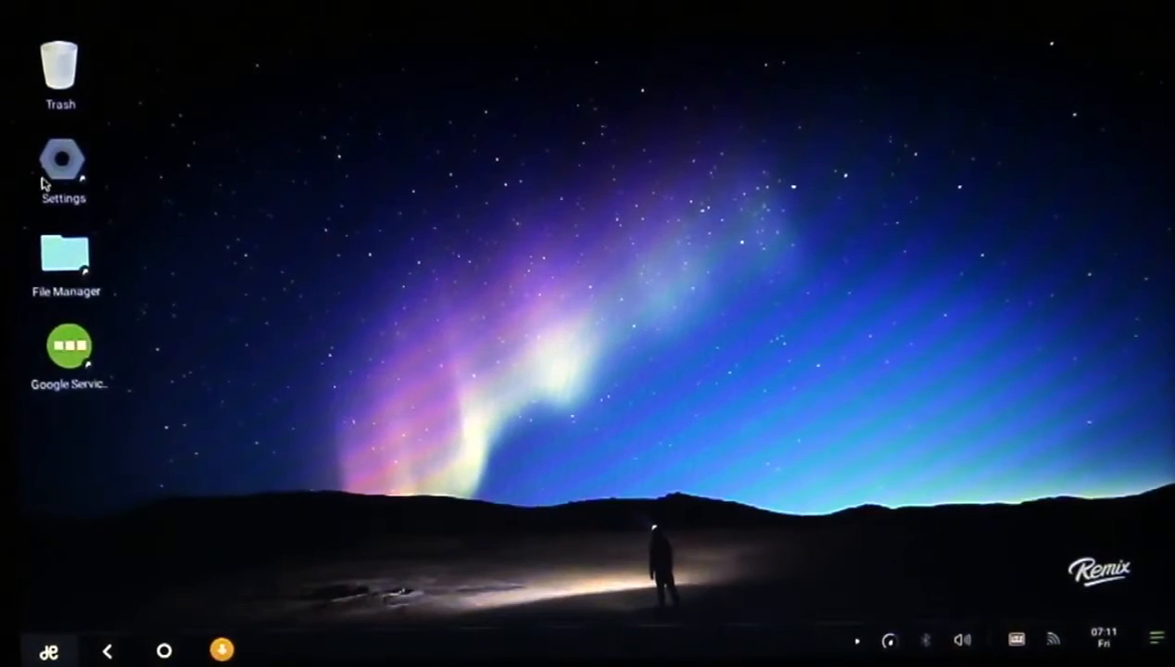
Remove the Google account via Settings > Accounts > Google and confirm removal.
{"action": "left_click", "coordinate": [63, 157]}
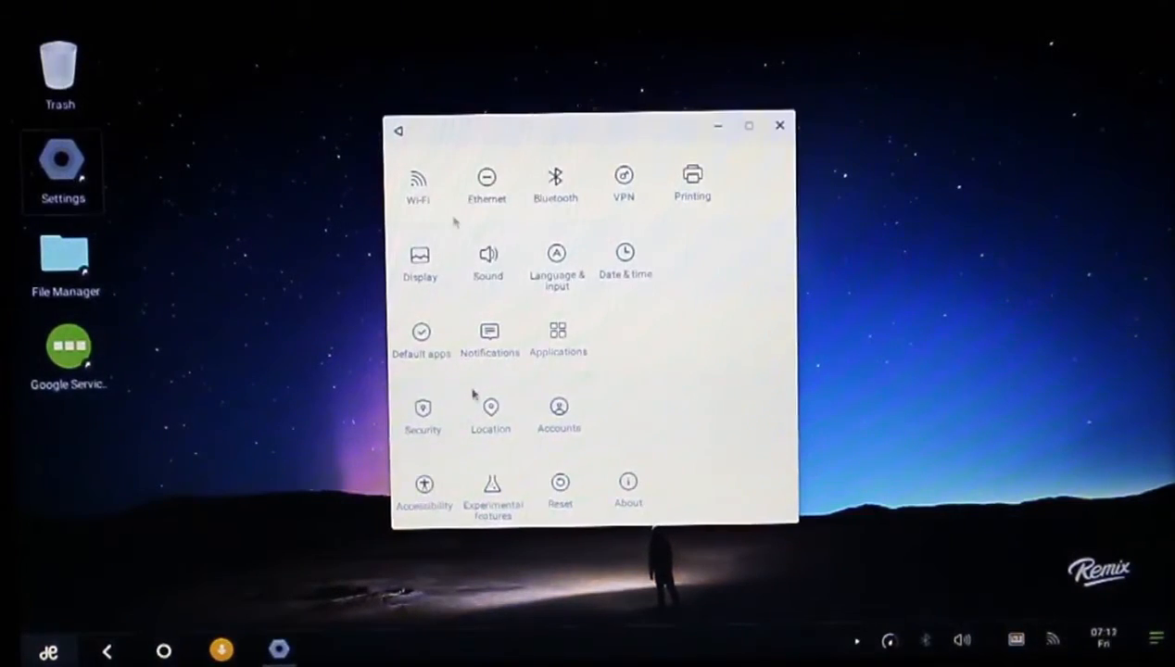
{"action": "left_click", "coordinate": [559, 411]}
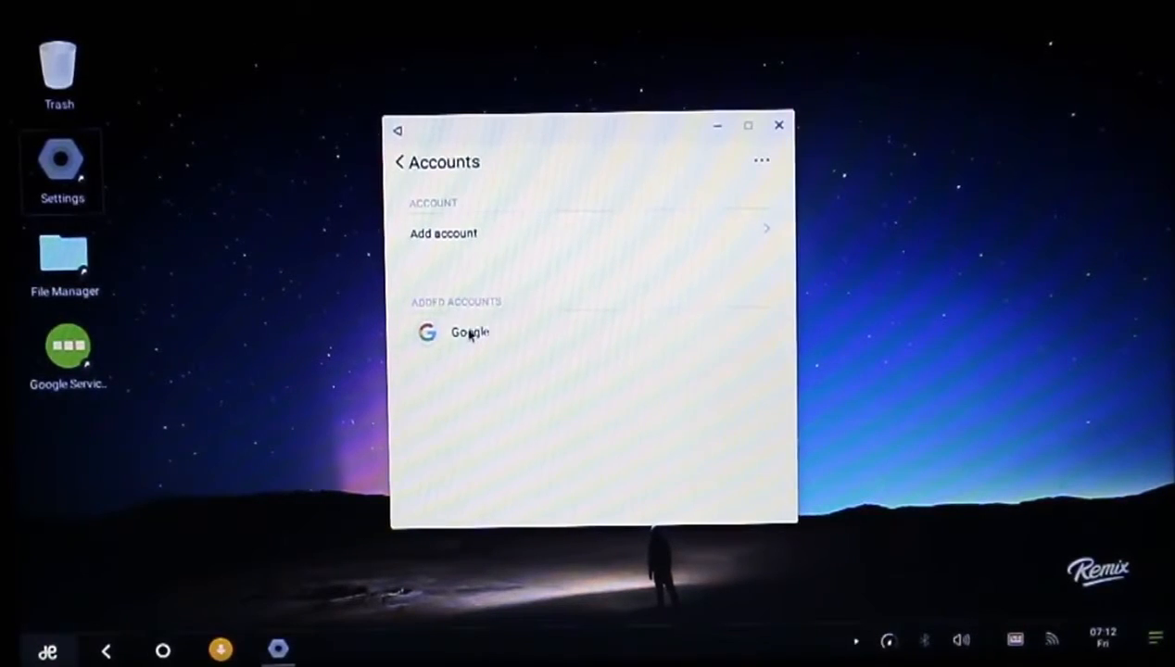
{"action": "left_click", "coordinate": [470, 331]}
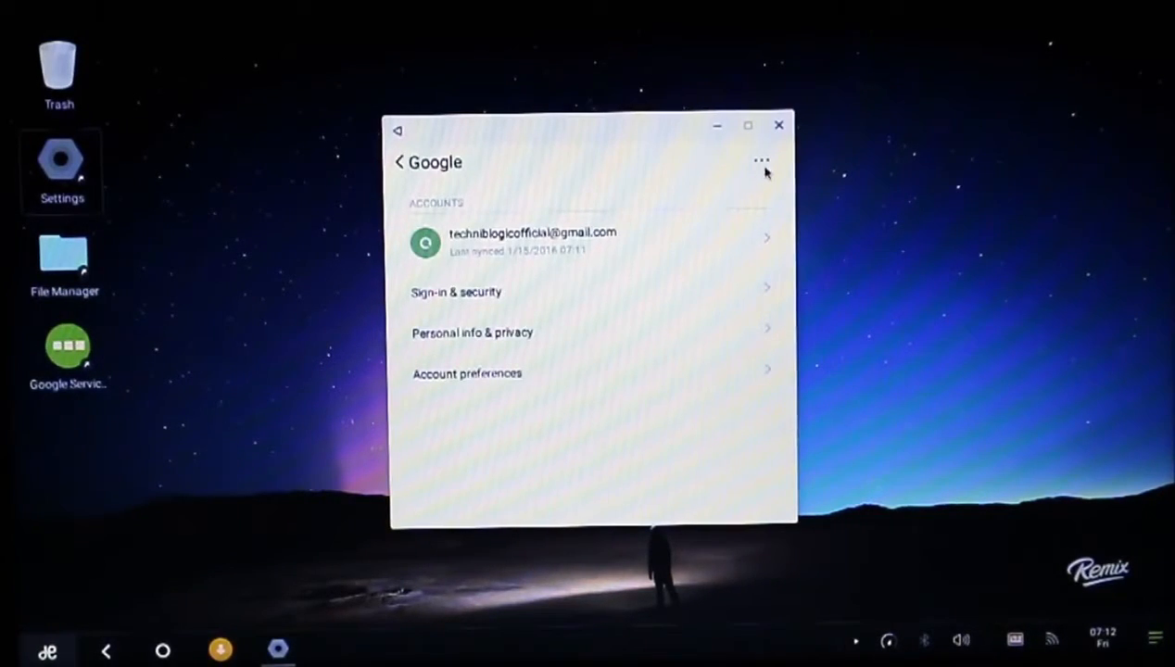
{"action": "mouse_move", "coordinate": [630, 397]}
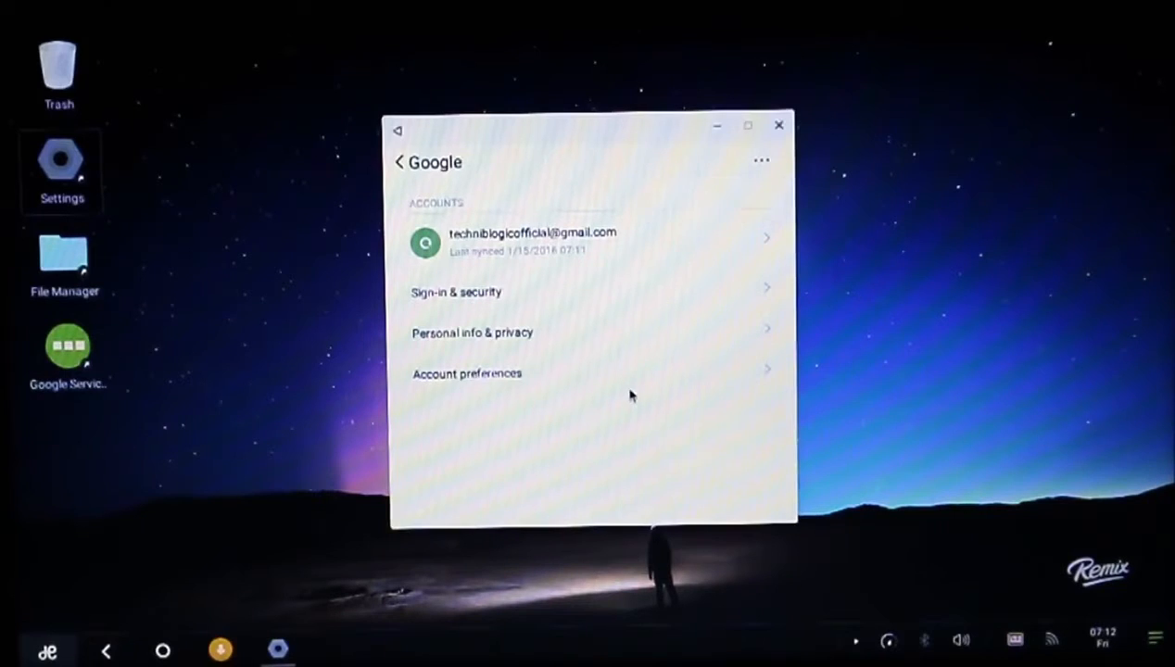
{"action": "left_click", "coordinate": [760, 159]}
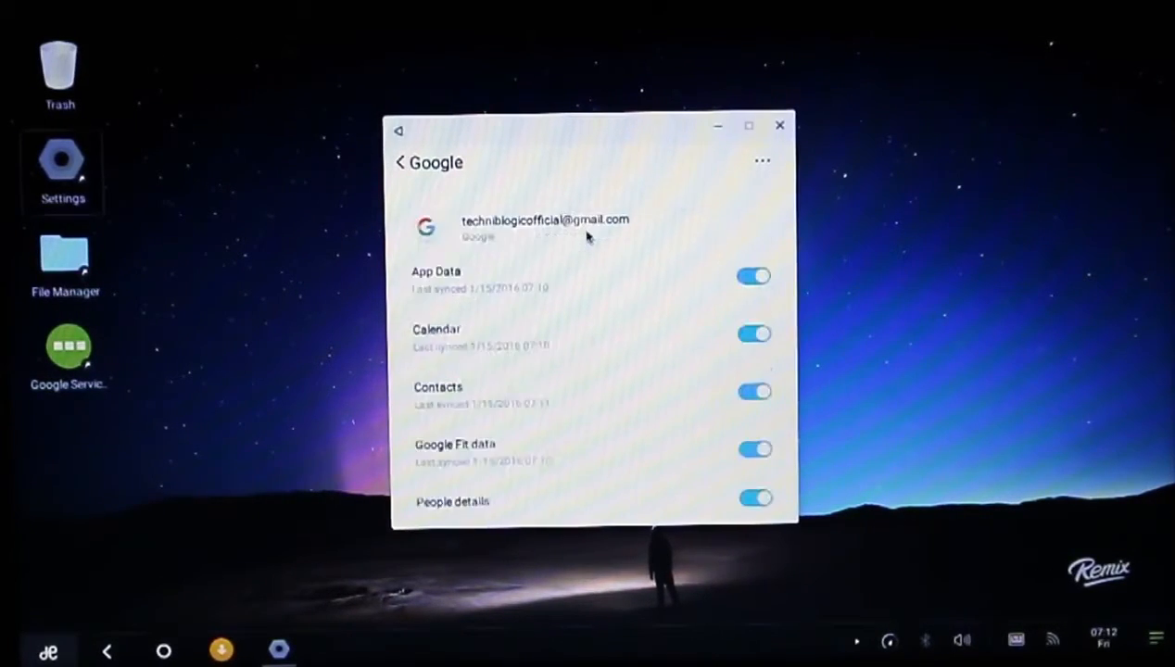
{"action": "mouse_move", "coordinate": [547, 266]}
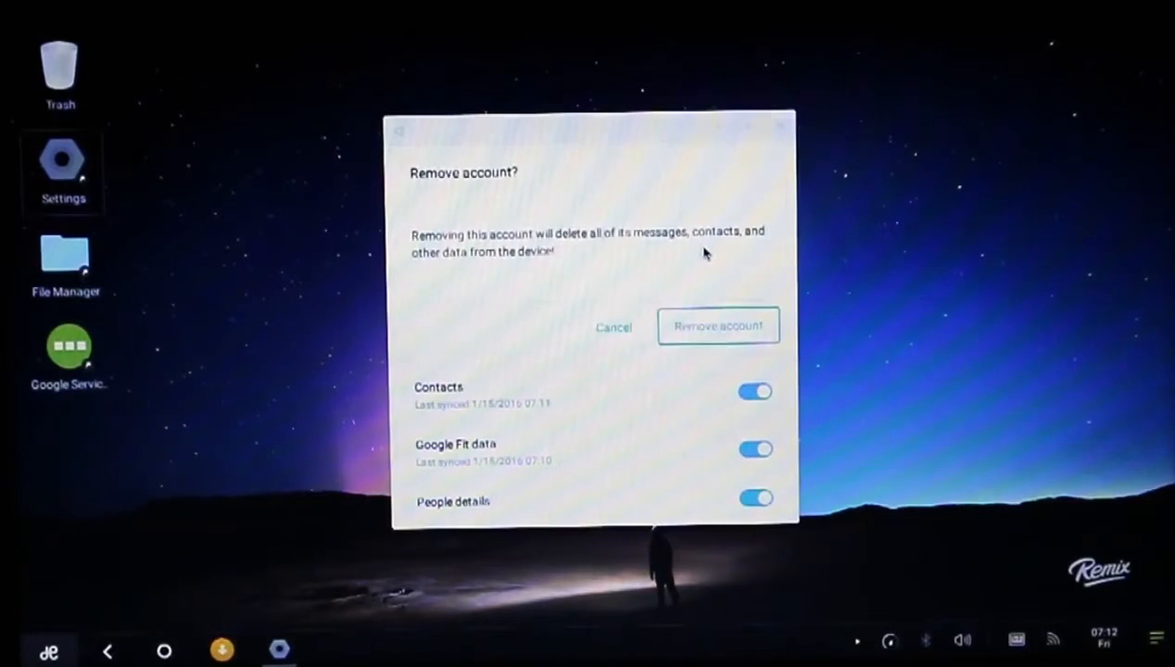
{"action": "left_click", "coordinate": [719, 326]}
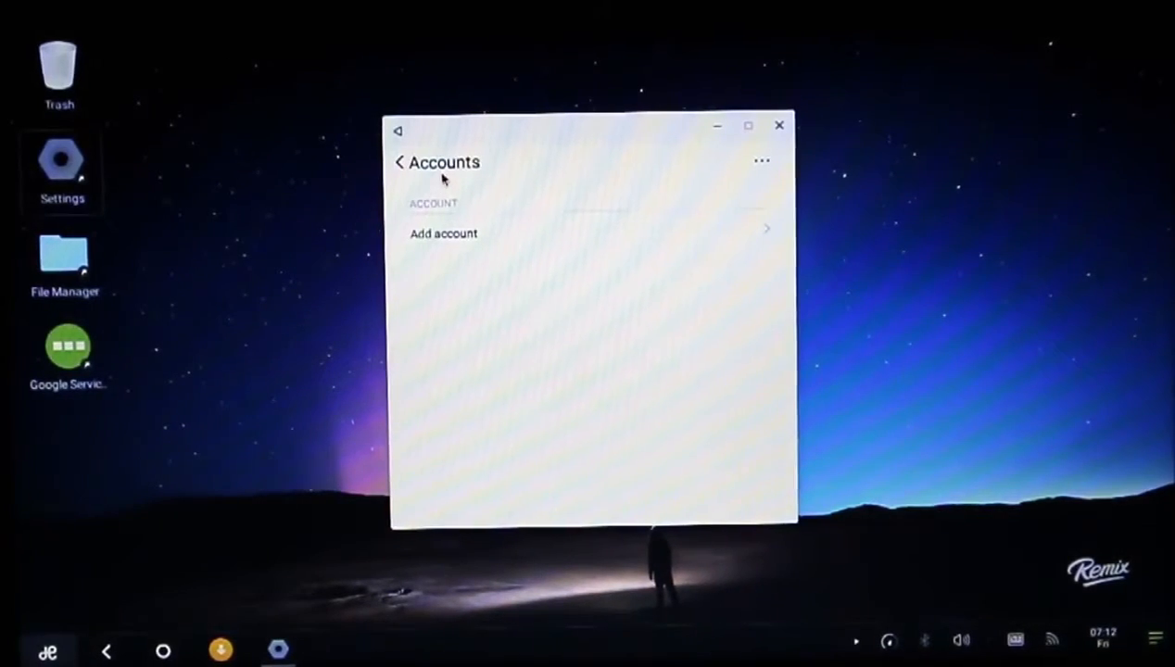
Verify the Accounts page is empty, then return to the main Settings list for Applications.
{"action": "left_click", "coordinate": [396, 163]}
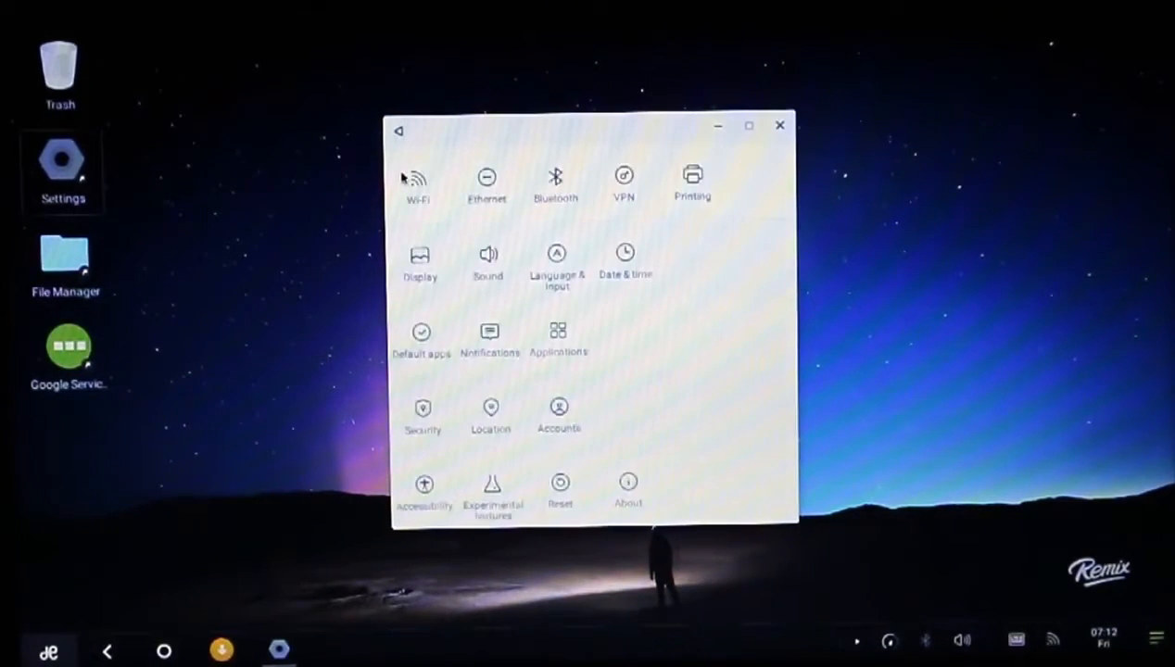
{"action": "left_click", "coordinate": [558, 412]}
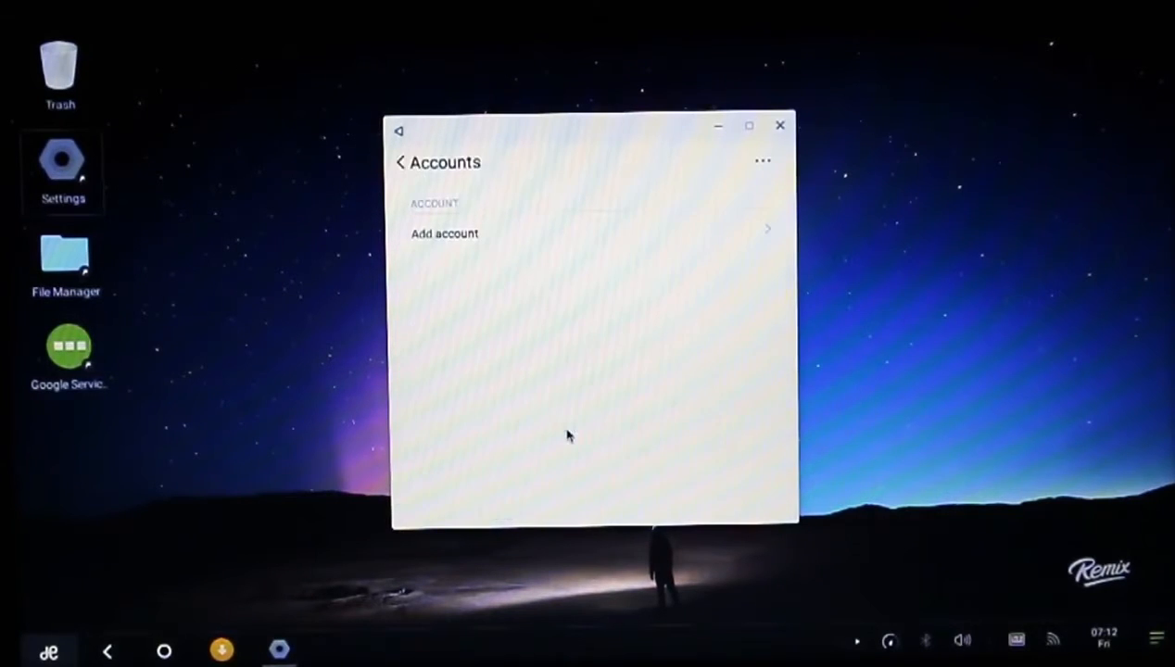
{"action": "left_click", "coordinate": [445, 233]}
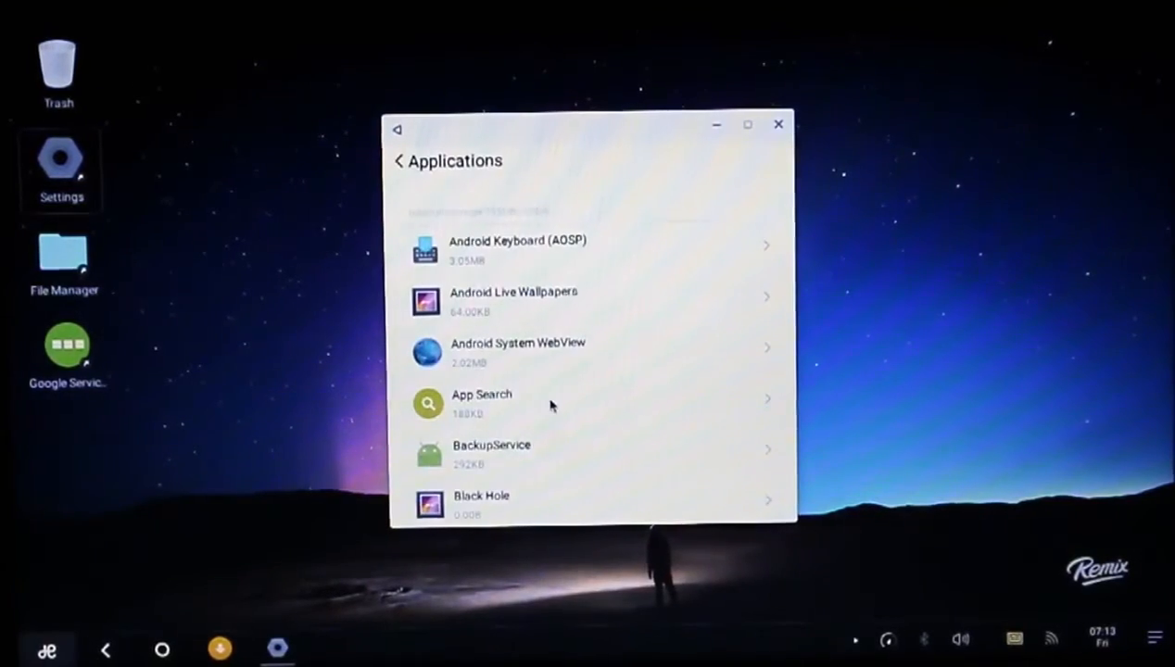
Clear stored data for Google Play services and Google Play Store, confirming each deletion.
{"action": "scroll", "scroll_direction": "down", "scroll_amount": 3}
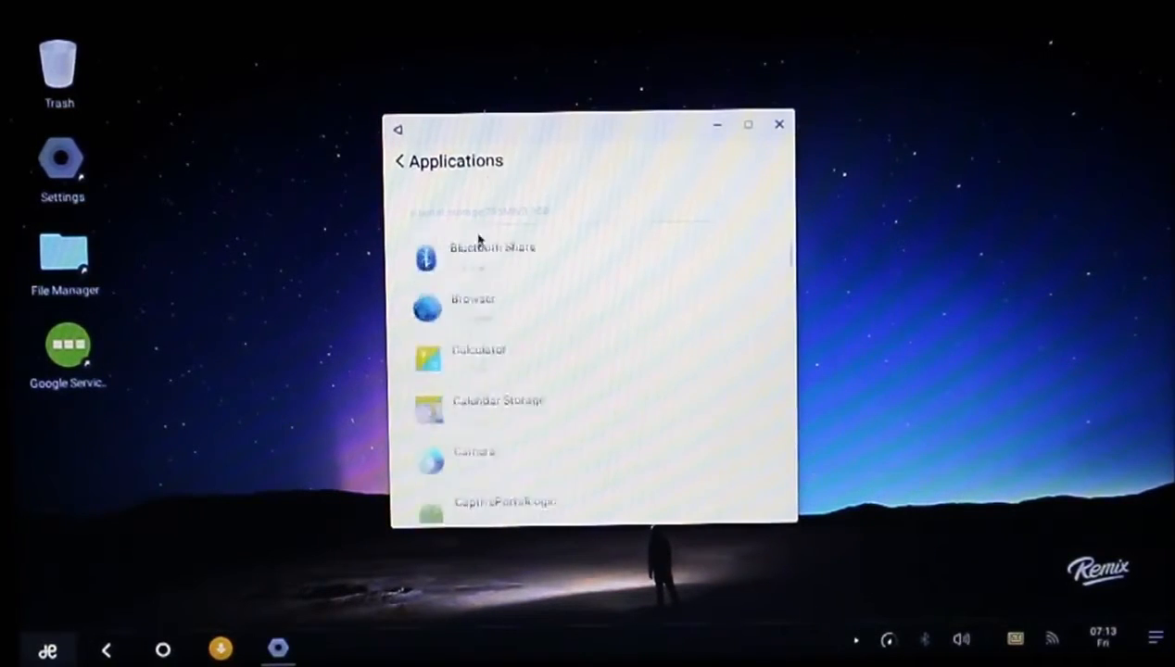
{"action": "scroll", "scroll_direction": "down", "scroll_amount": 3}
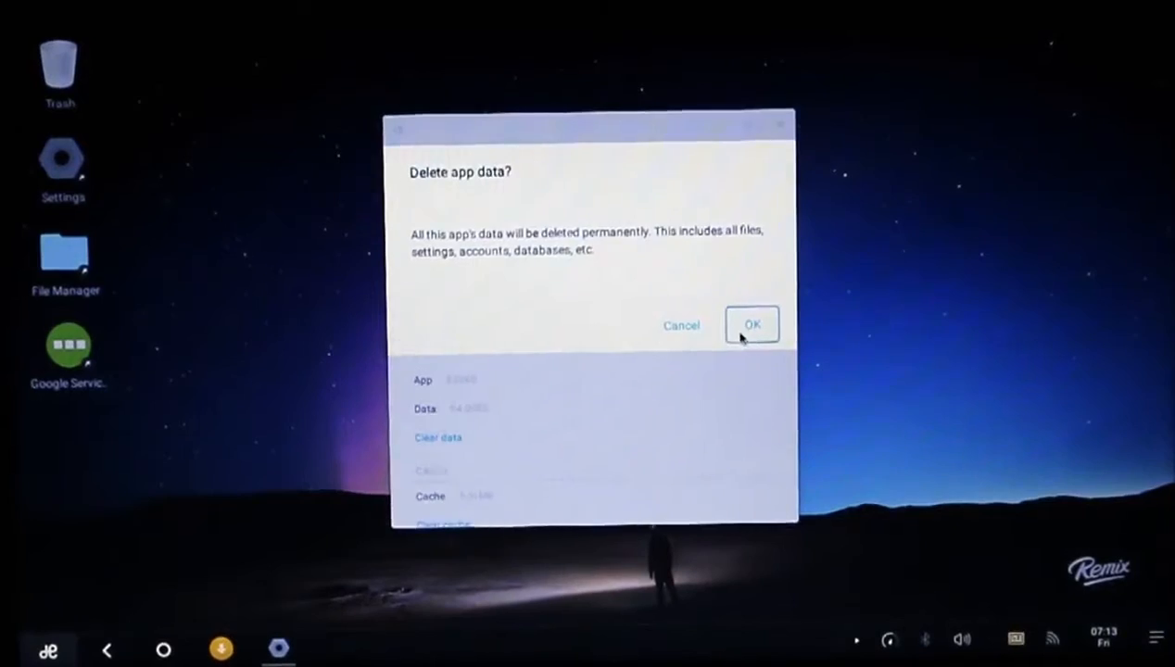
{"action": "left_click", "coordinate": [752, 324]}
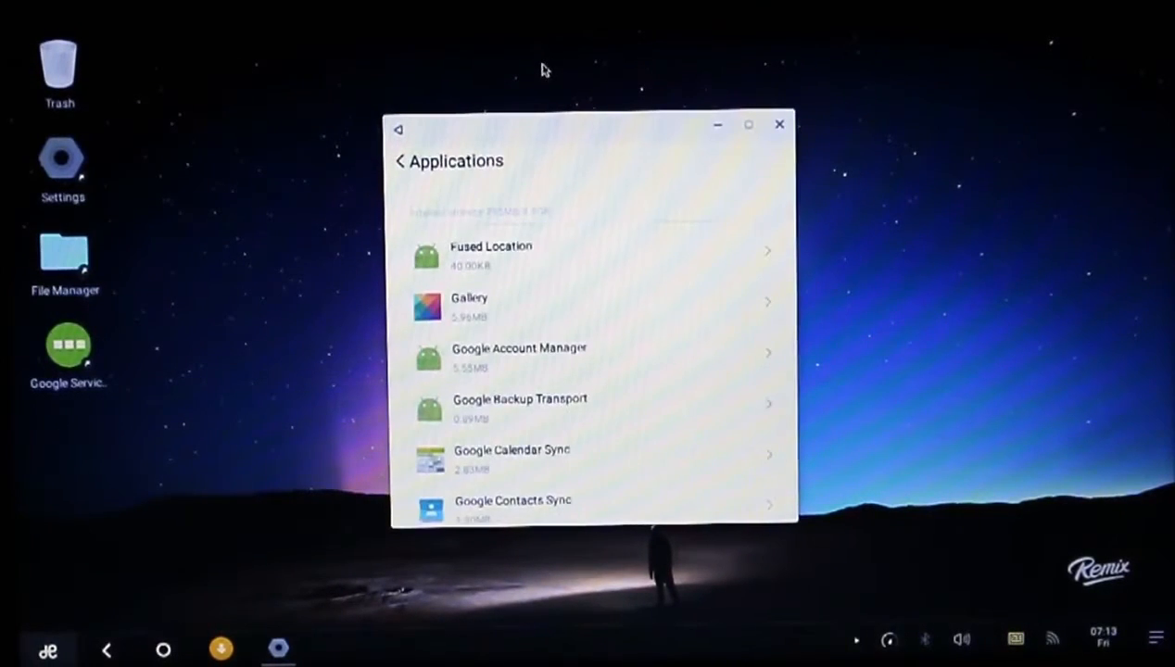
{"action": "left_click", "coordinate": [593, 222]}
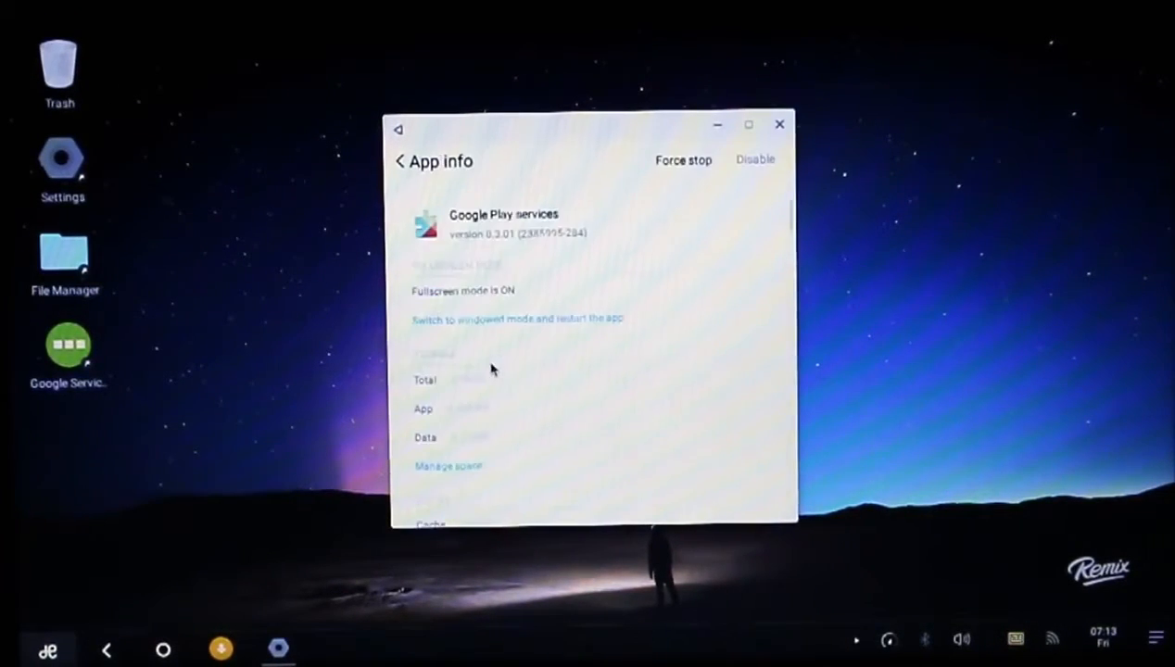
{"action": "scroll", "scroll_direction": "down", "scroll_amount": 3}
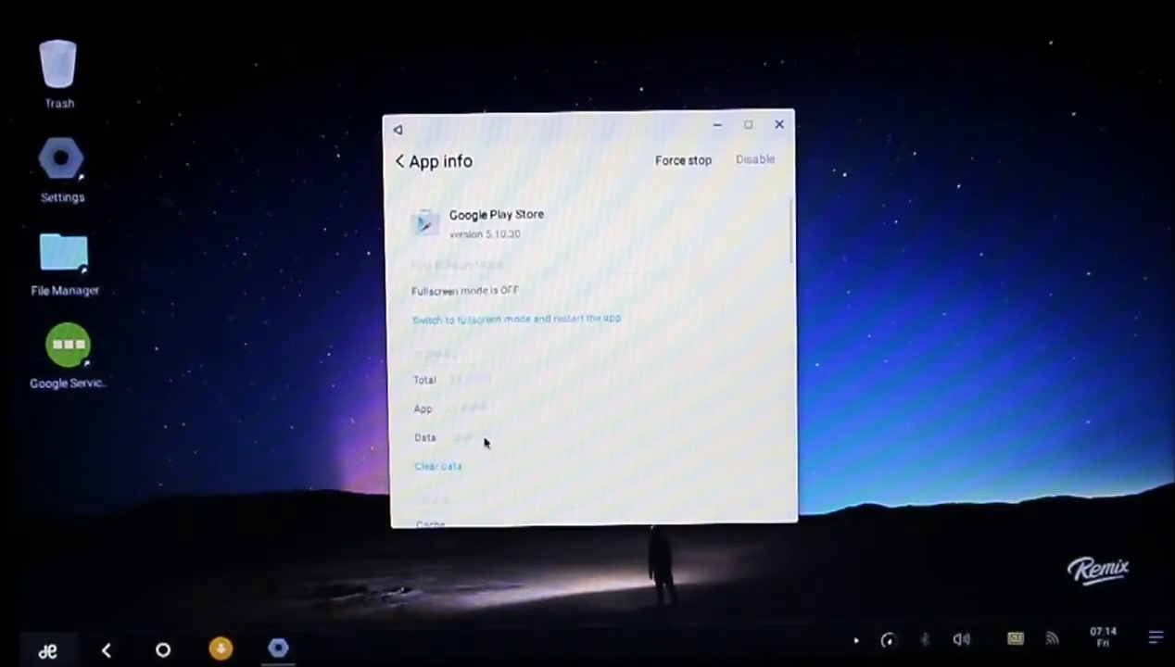
{"action": "left_click", "coordinate": [398, 159]}
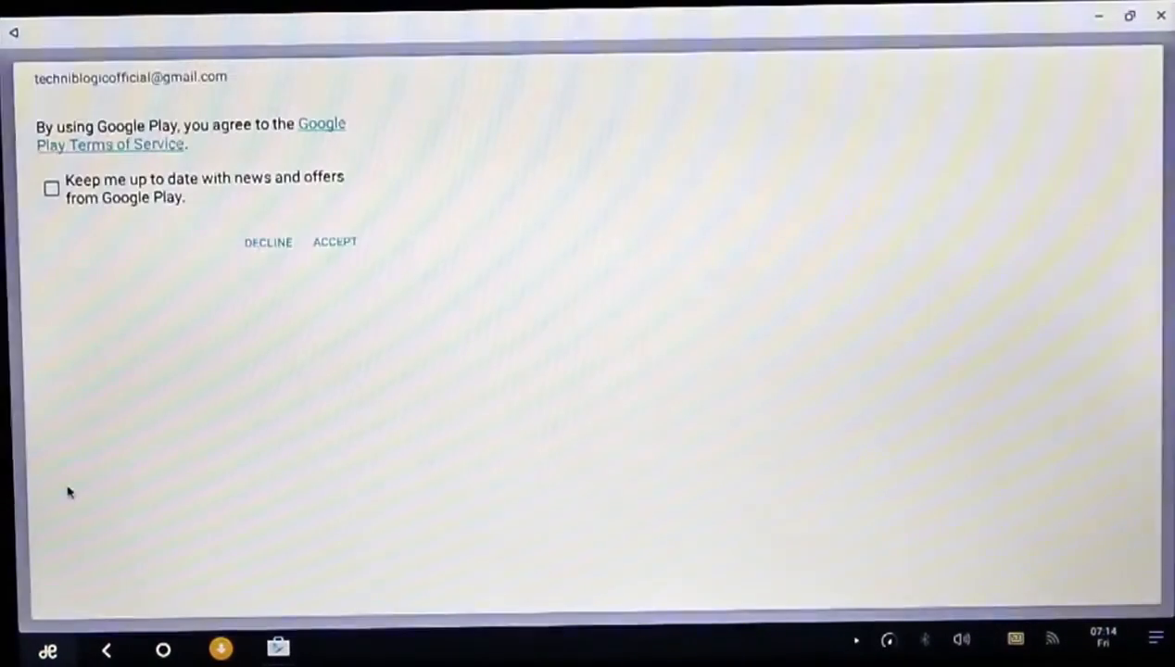
Accept Play terms, search 'techniblog', install Techniblogic and accept its permissions.
{"action": "left_click", "coordinate": [334, 240]}
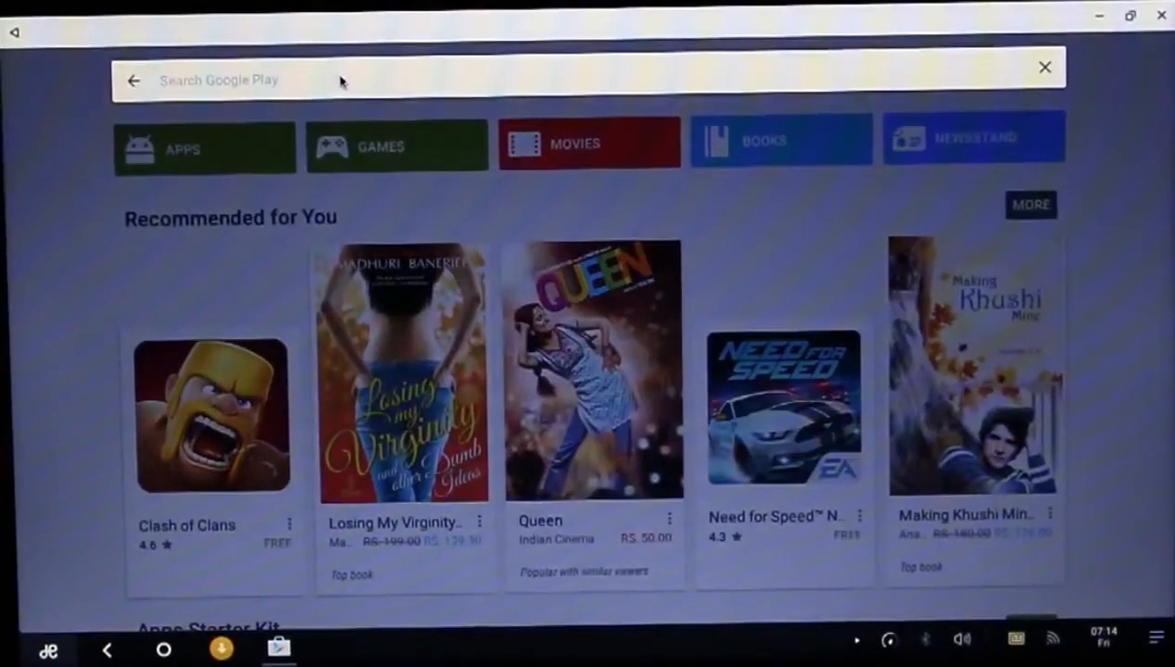
{"action": "type", "text": "techniblogic"}
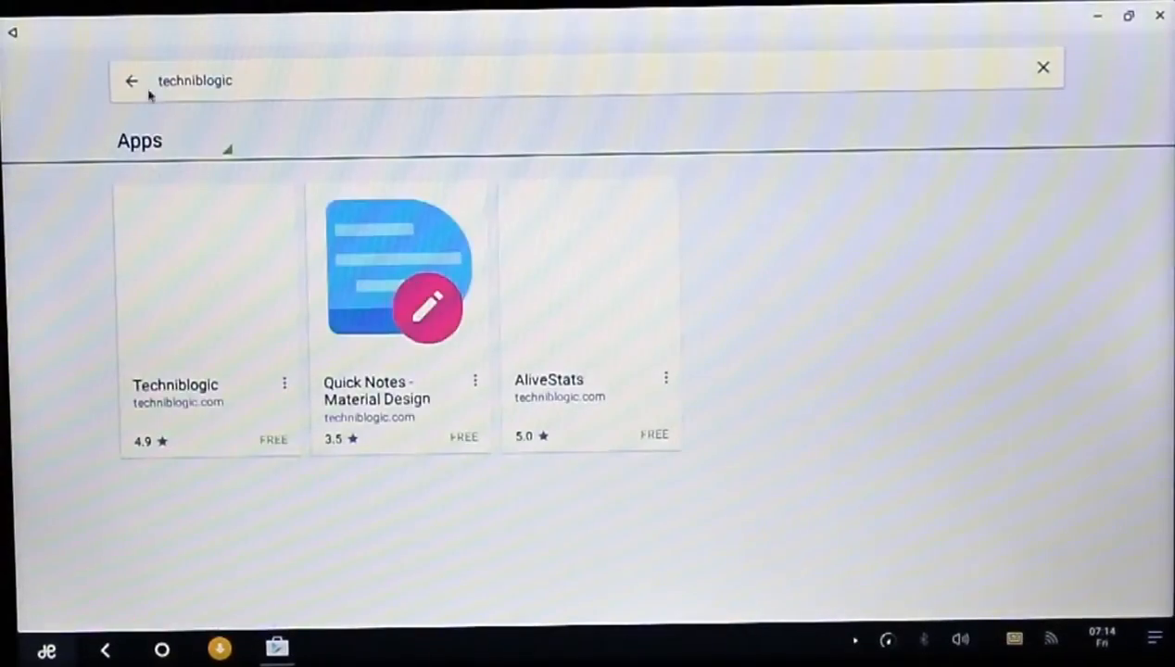
{"action": "left_click", "coordinate": [207, 312]}
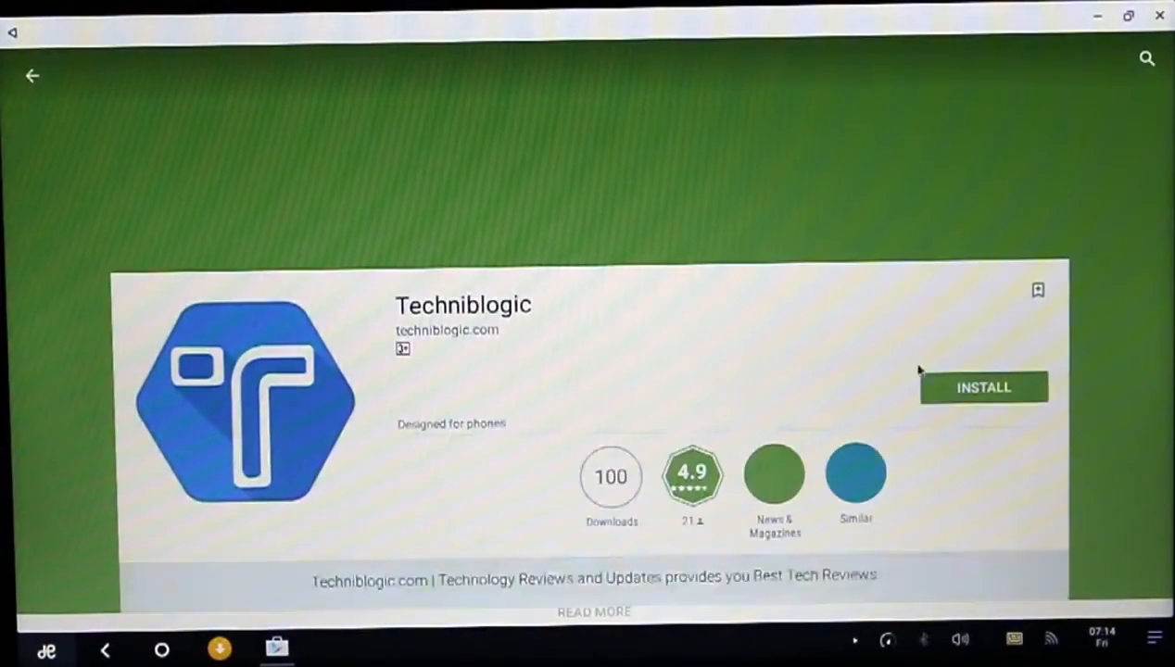
{"action": "left_click", "coordinate": [982, 387]}
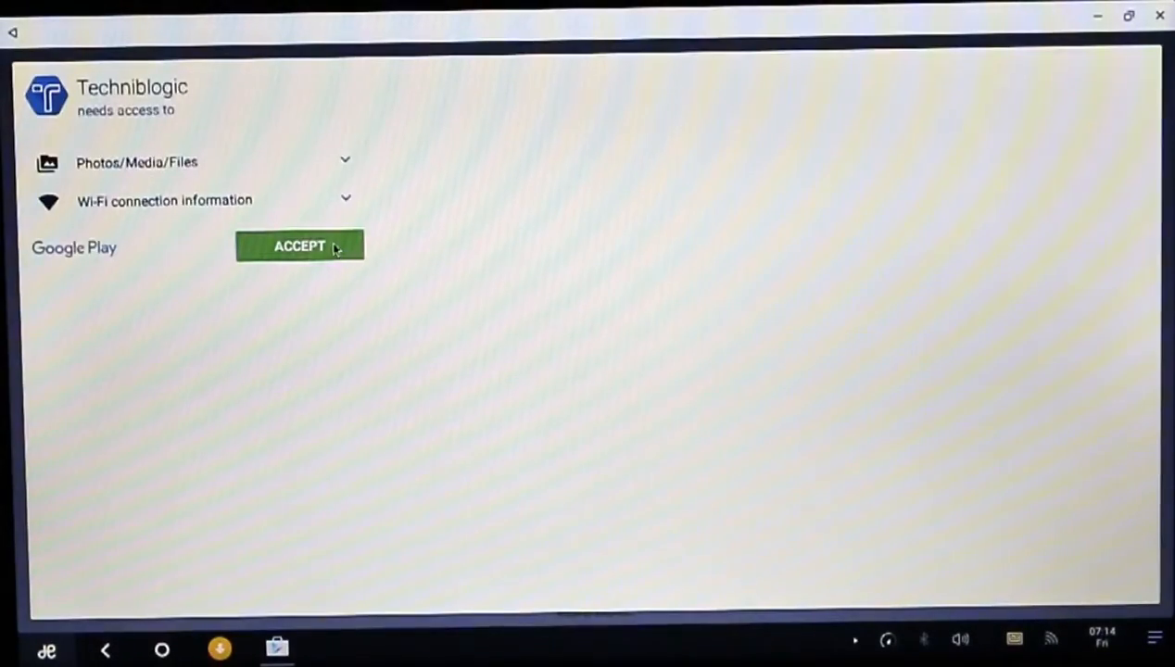
{"action": "left_click", "coordinate": [298, 247]}
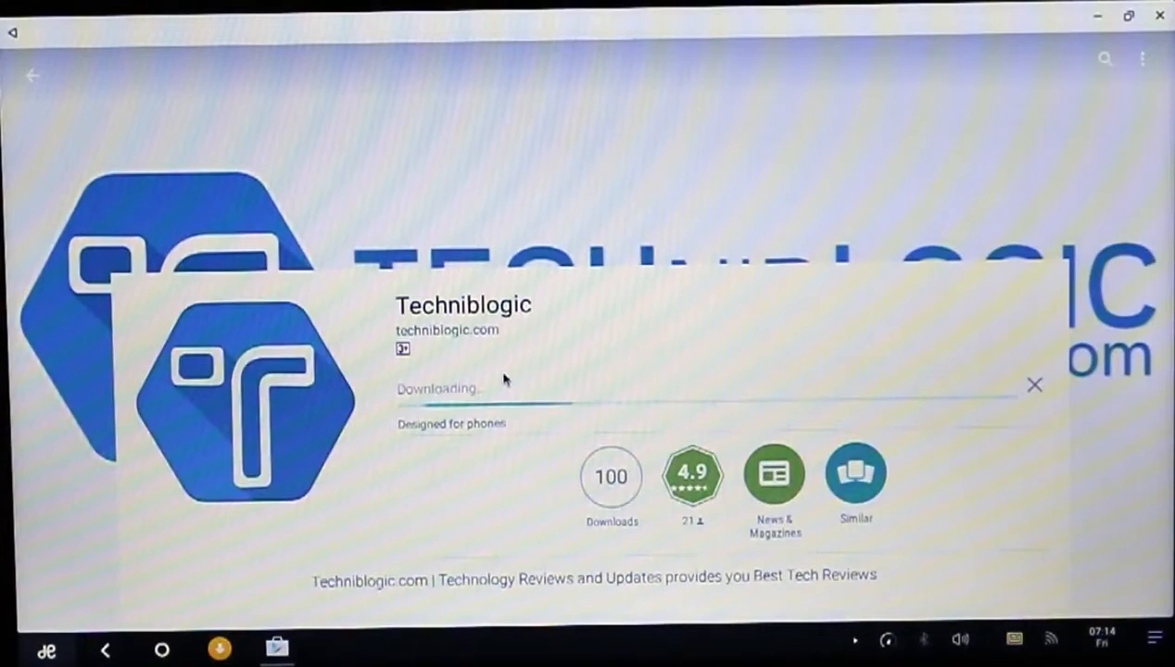